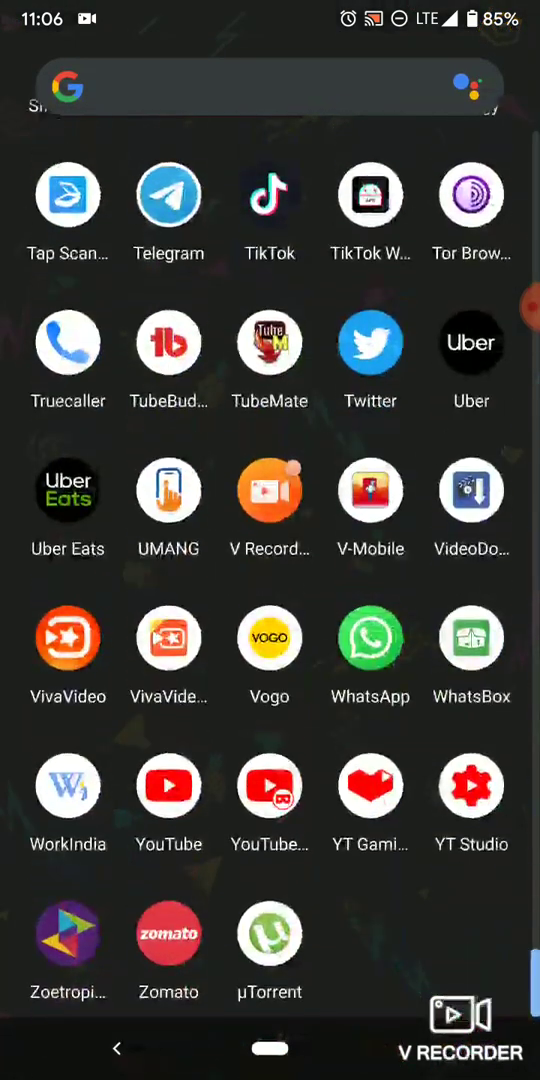
Step: Launch the YouTube app from the Android app drawer
{"action": "left_click", "coordinate": [370, 785]}
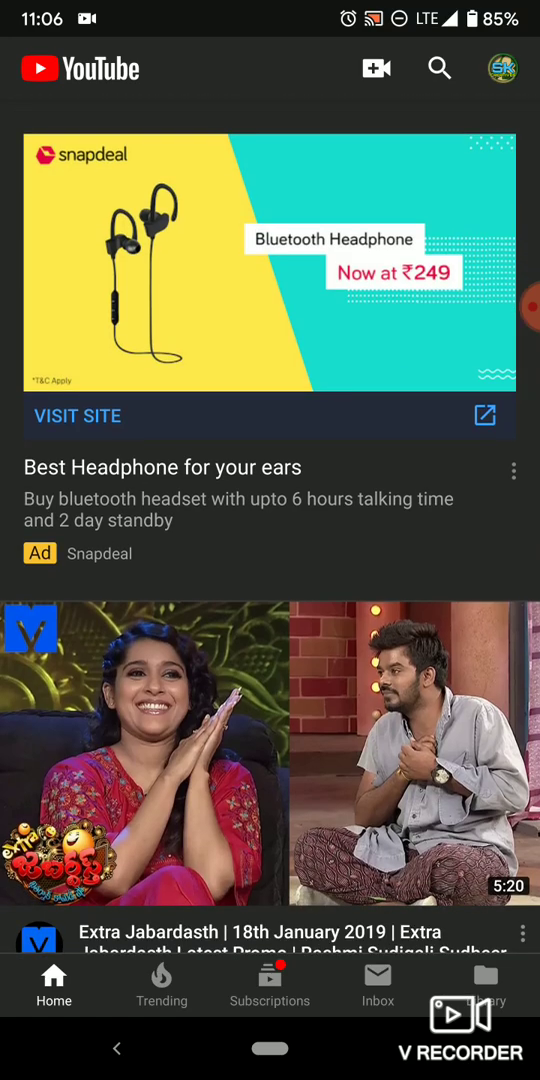
Step: Start a new live stream and open the game search screen
{"action": "left_click", "coordinate": [376, 68]}
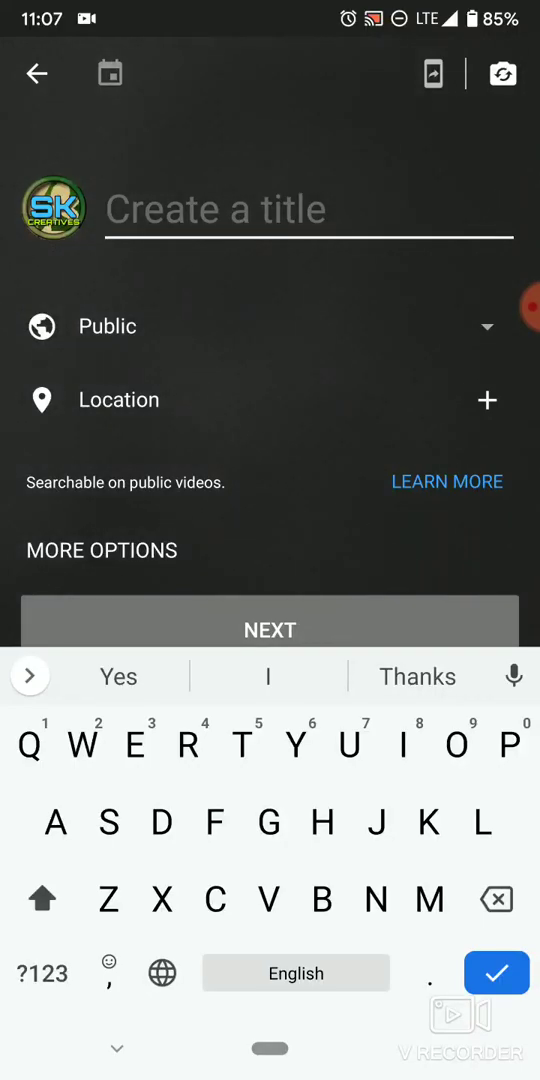
{"action": "left_click", "coordinate": [432, 74]}
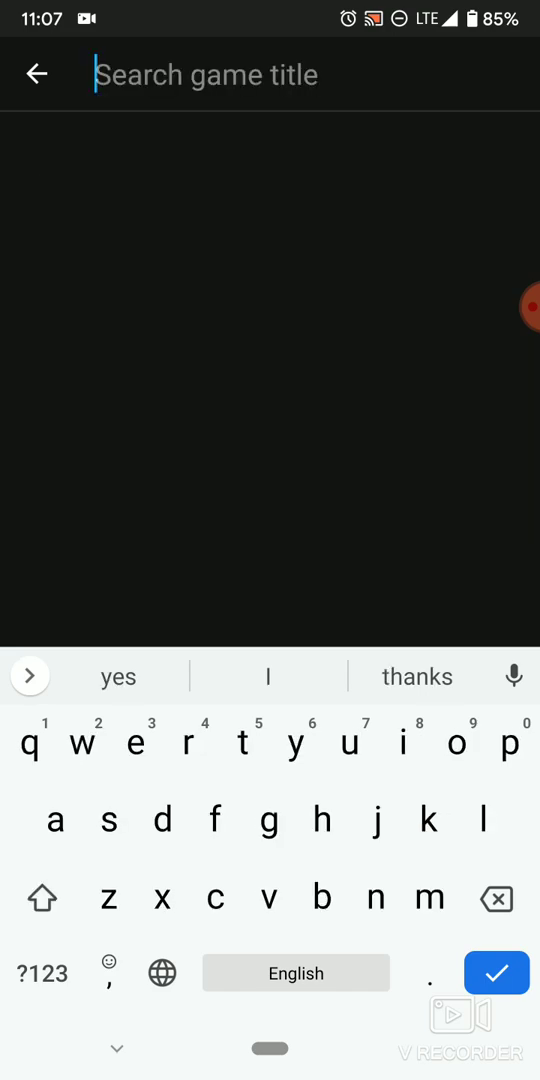
Step: Search 'pub' and pick PUBG MOBILE as the stream's game
{"action": "type", "text": "pub"}
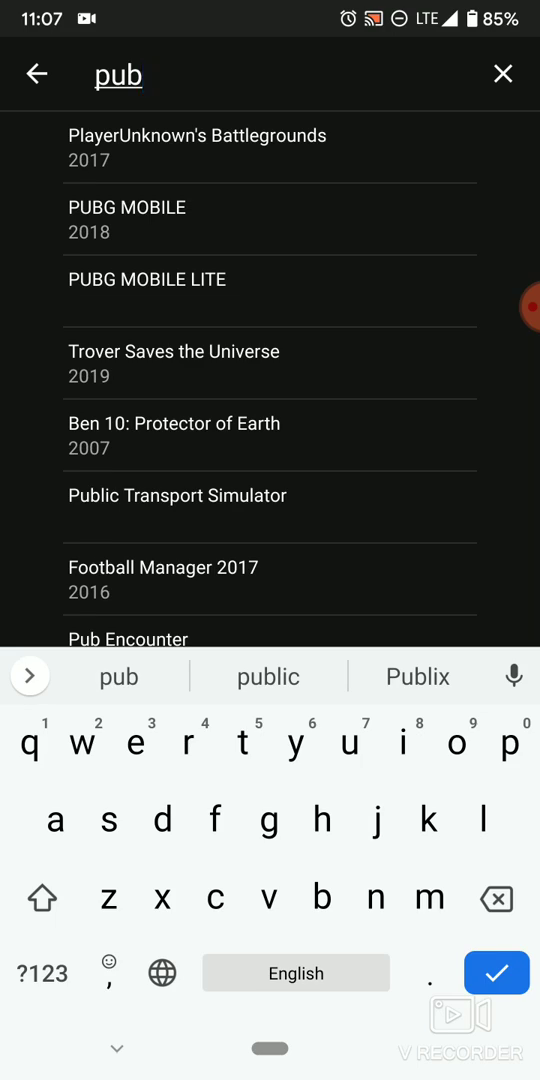
{"action": "left_click", "coordinate": [126, 207]}
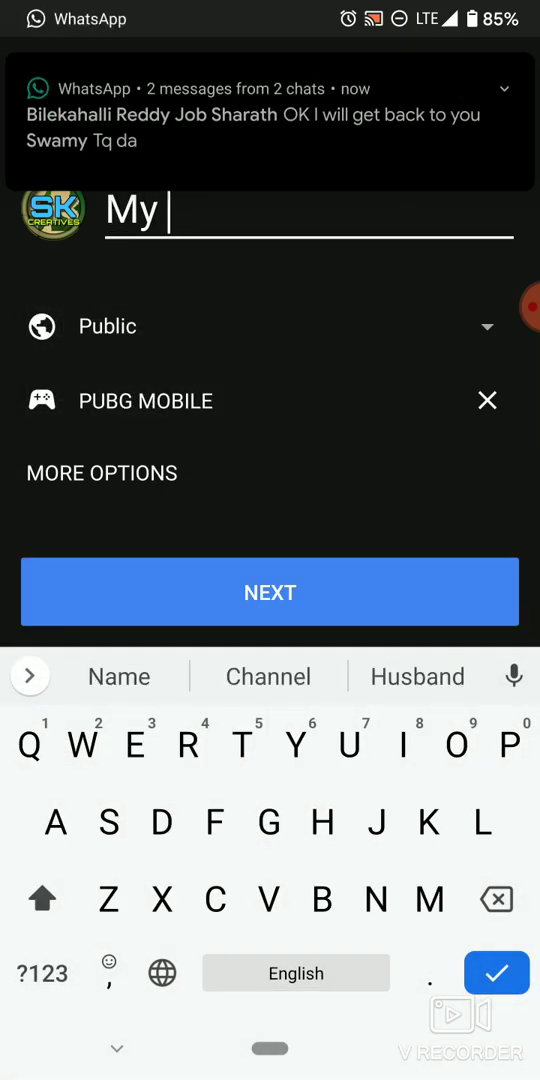
Step: Enter the title 'My Pubg Live Stream', choose Unlisted privacy, and proceed to orientation
{"action": "type", "text": "P"}
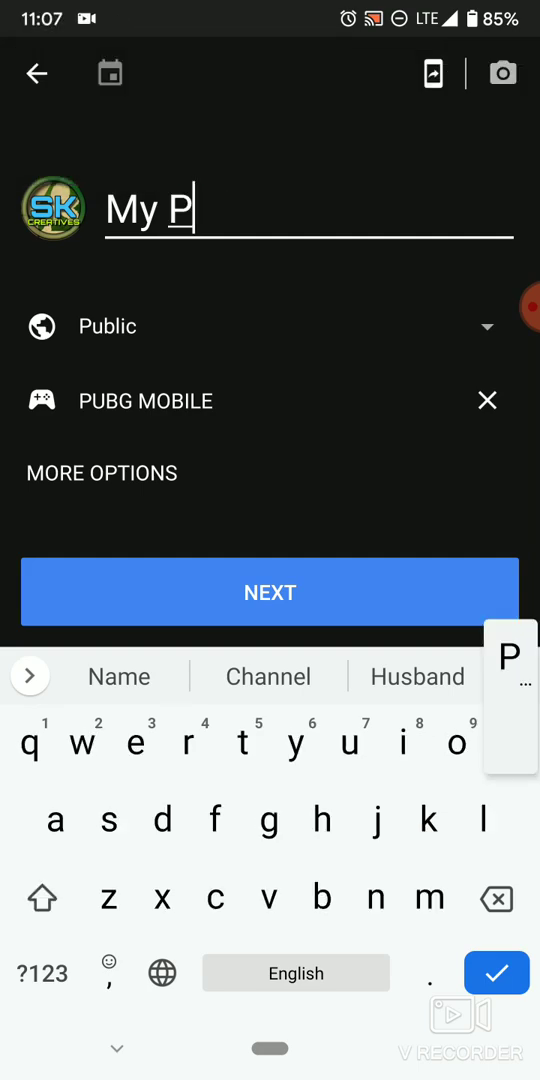
{"action": "type", "text": "ubg"}
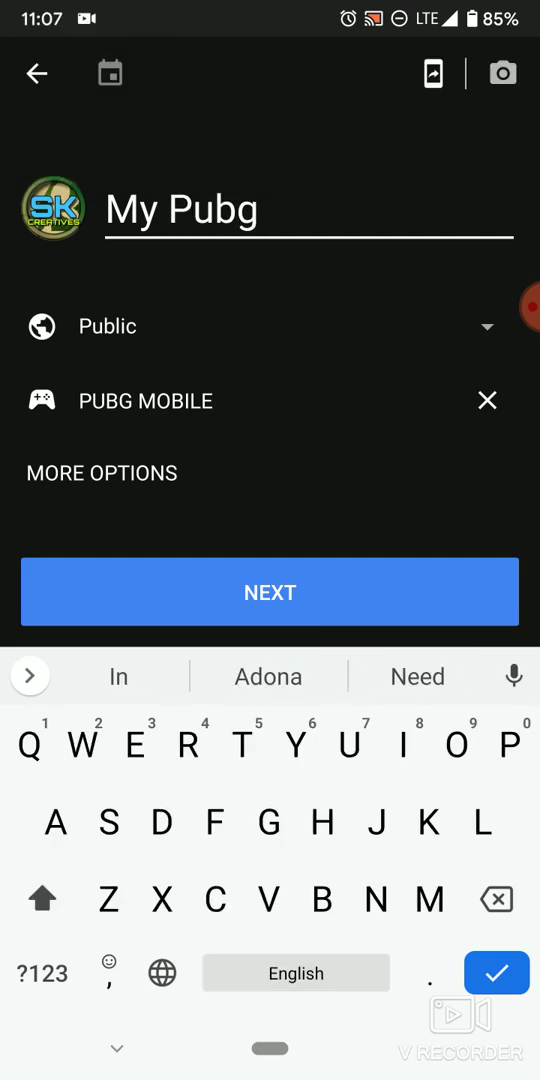
{"action": "type", "text": "Live"}
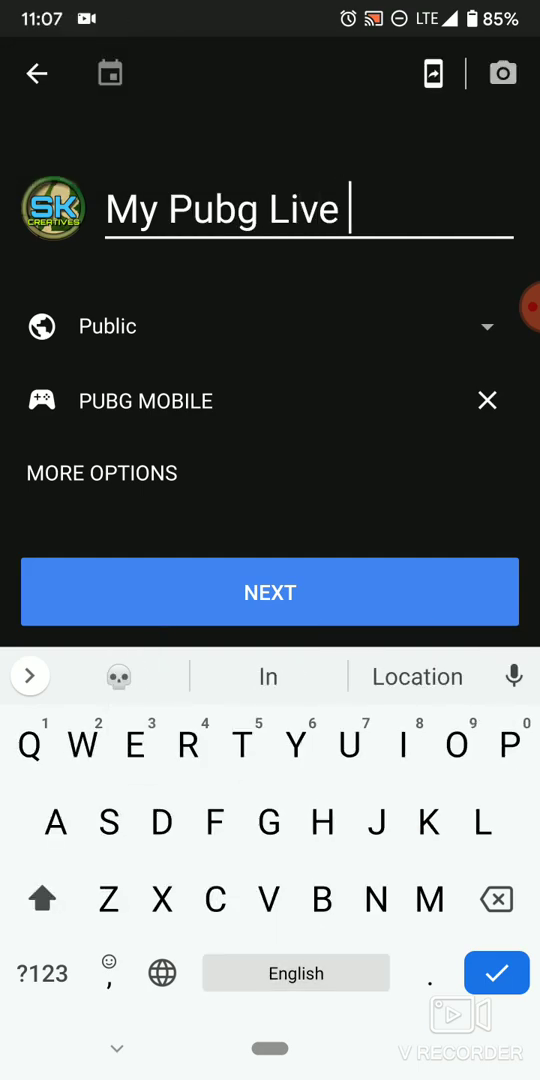
{"action": "type", "text": "Stream"}
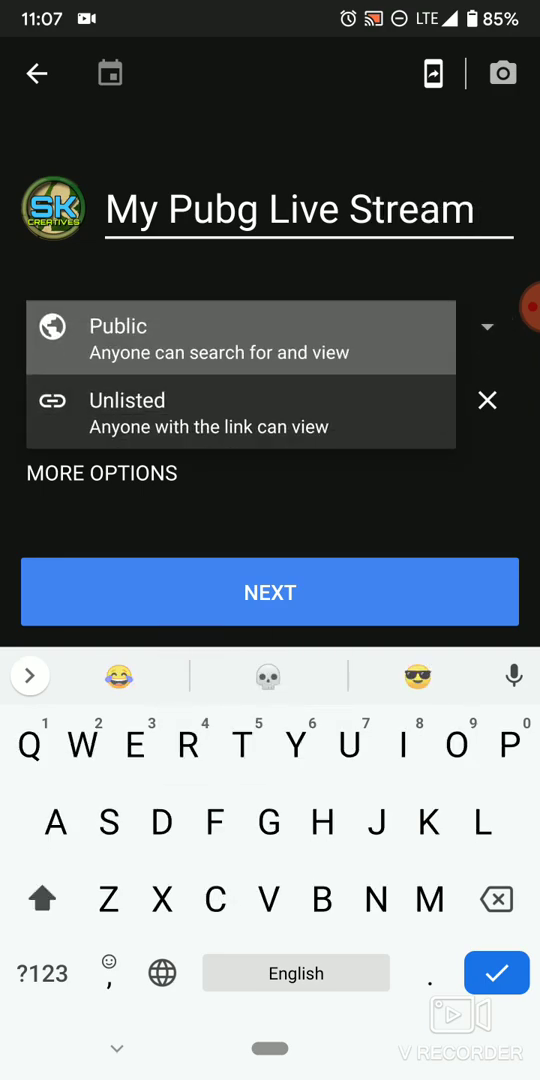
{"action": "left_click", "coordinate": [127, 413]}
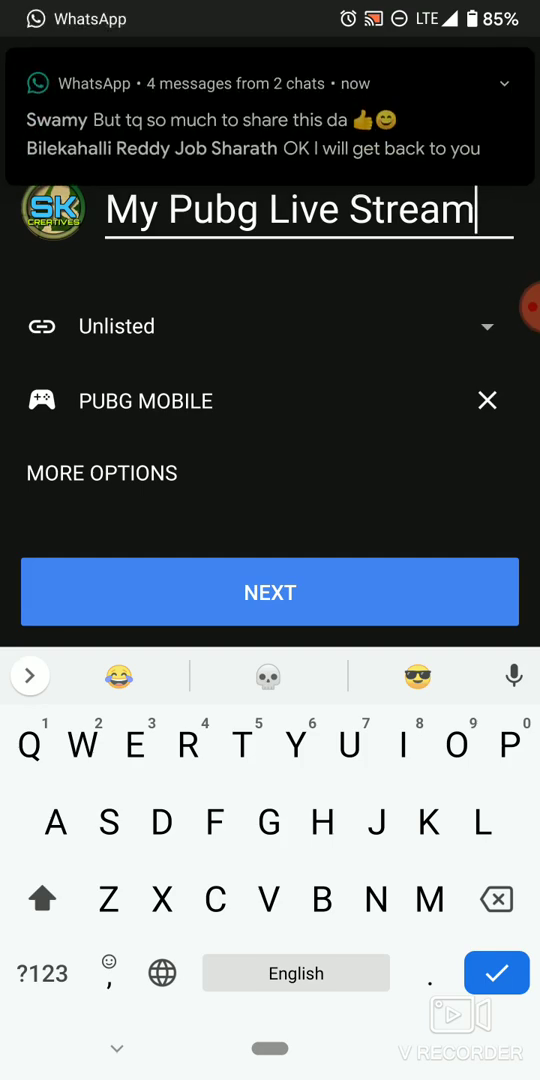
{"action": "left_click", "coordinate": [270, 592]}
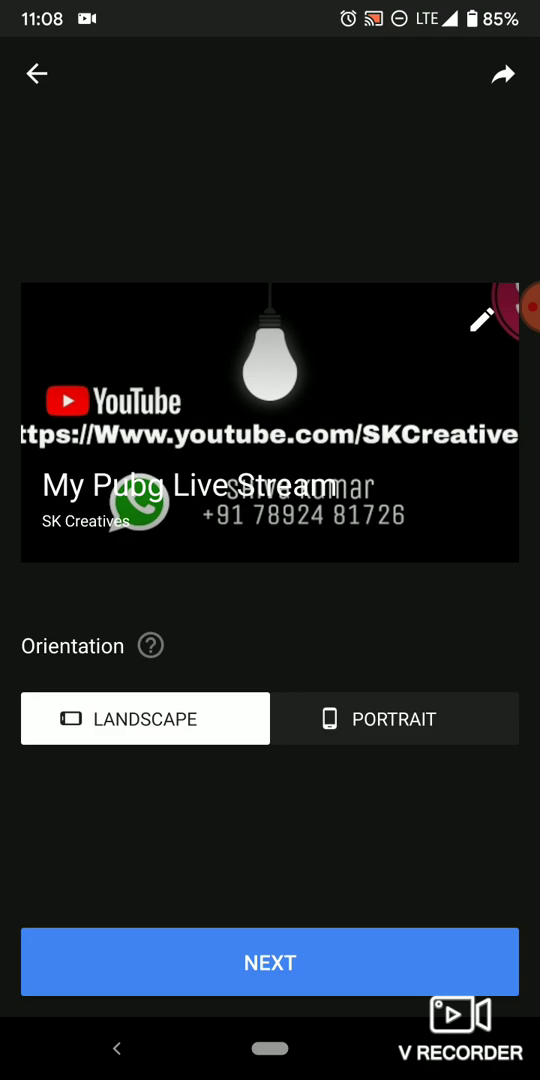
Step: Toggle Portrait then back to Landscape, and continue to the broadcast tips
{"action": "left_click", "coordinate": [394, 718]}
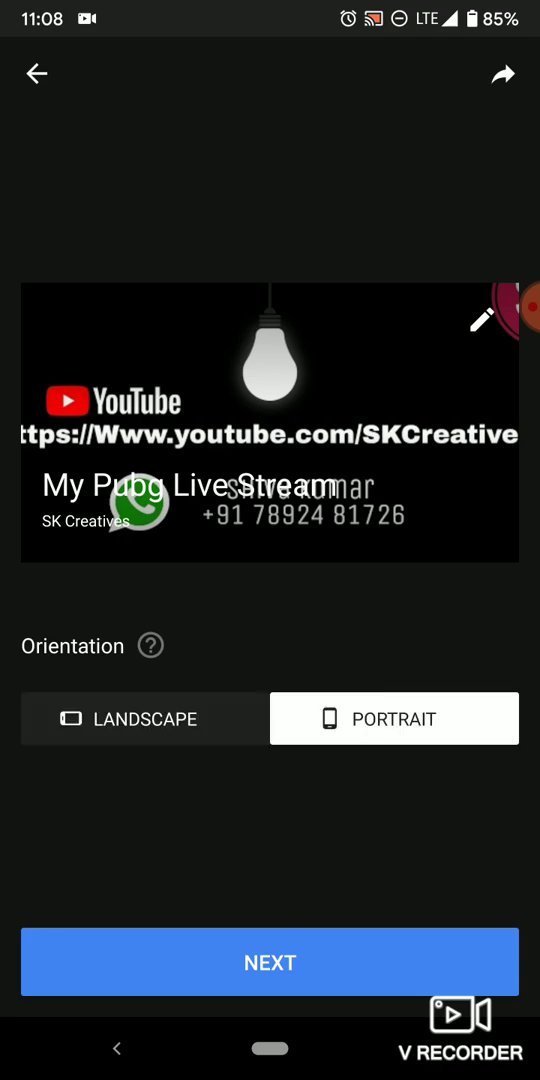
{"action": "left_click", "coordinate": [145, 718]}
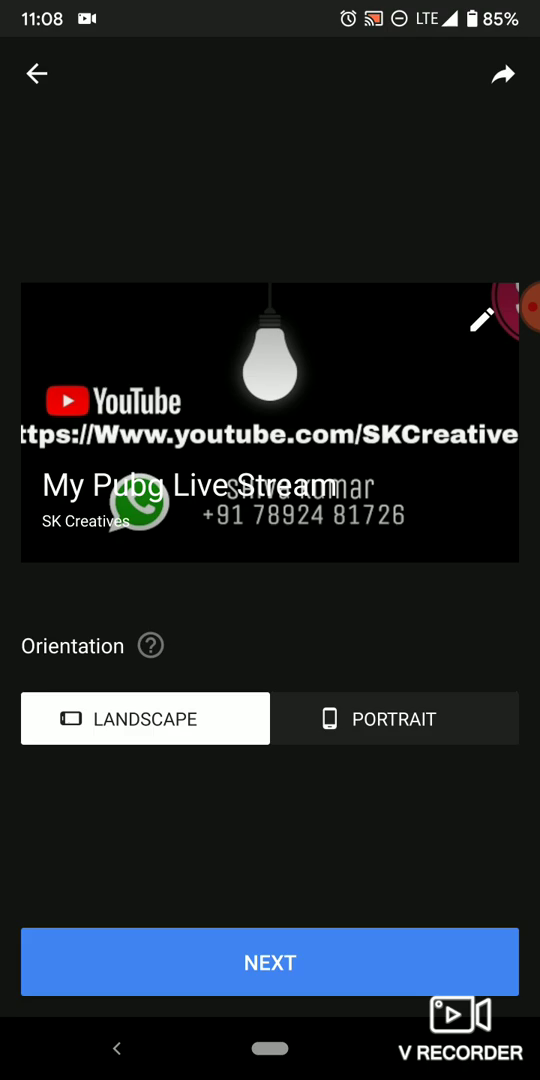
{"action": "left_click", "coordinate": [270, 961]}
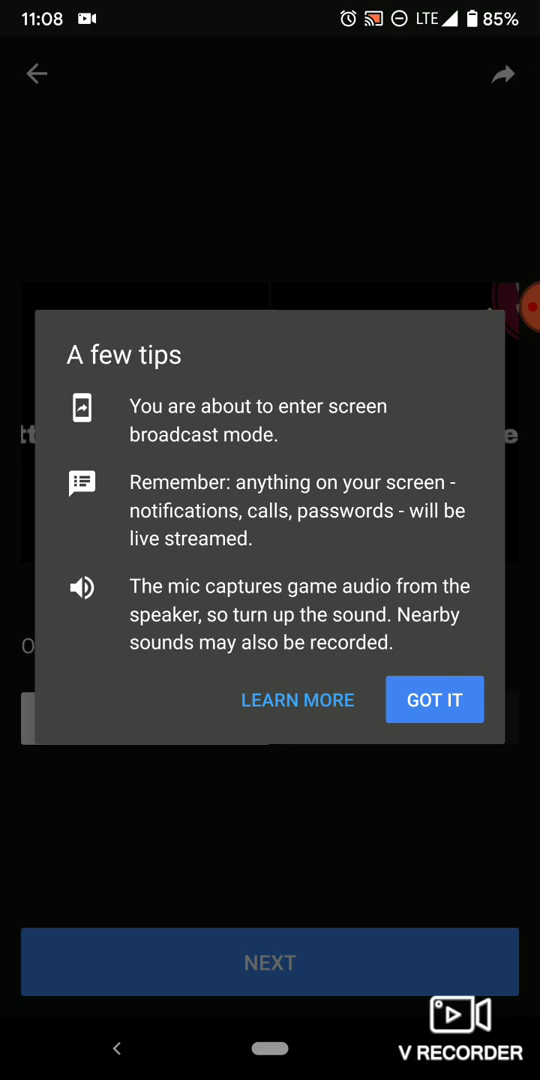
Step: Acknowledge the 'A few tips' screen broadcast notice with Got it
{"action": "left_click", "coordinate": [434, 699]}
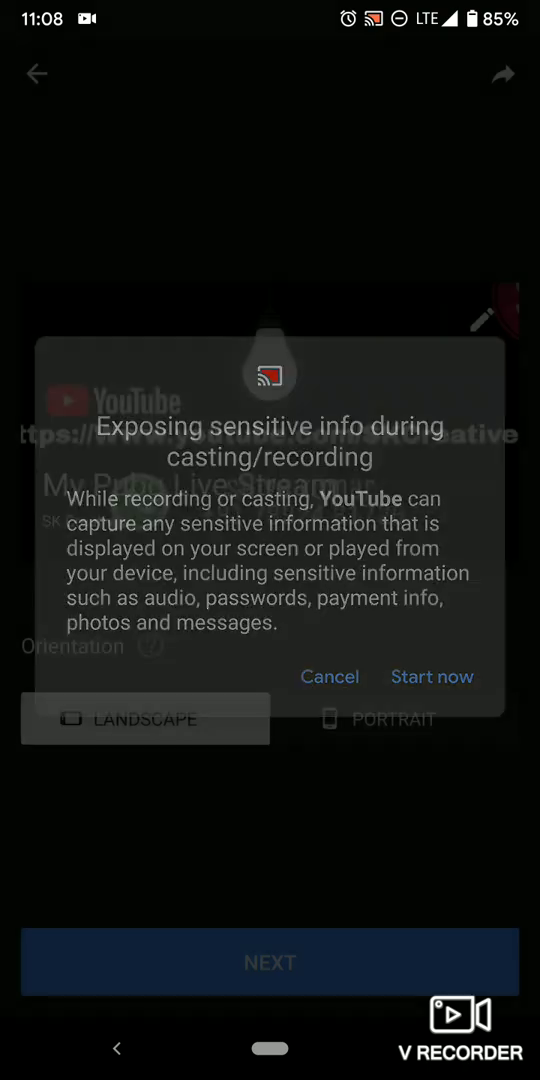